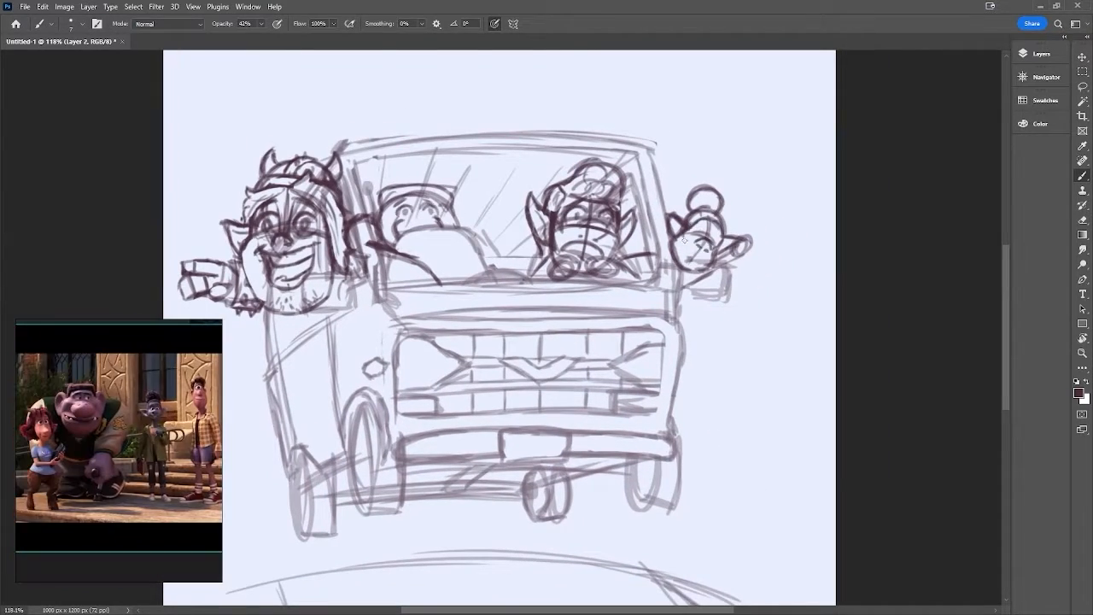
- Ink black outlines for the pointing horned character, windshield, grille and small passenger
{"action": "left_click_drag", "start_coordinate": [479, 205], "coordinate": [513, 247]}
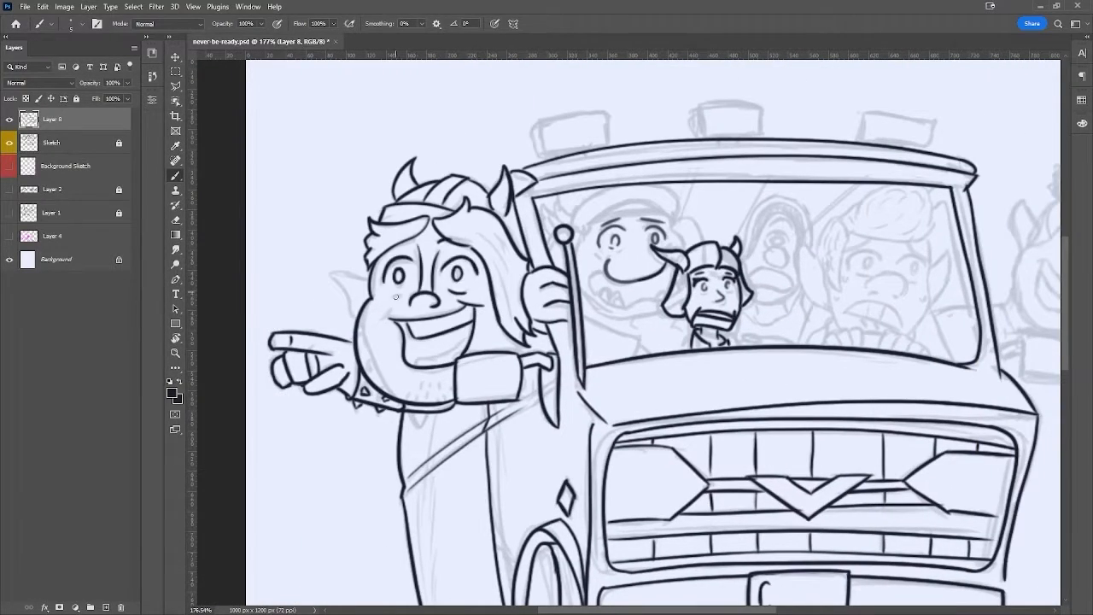
- Ink the passenger between the driver and boy, then pan right toward the axe character
{"action": "scroll", "scroll_direction": "down", "scroll_amount": 3}
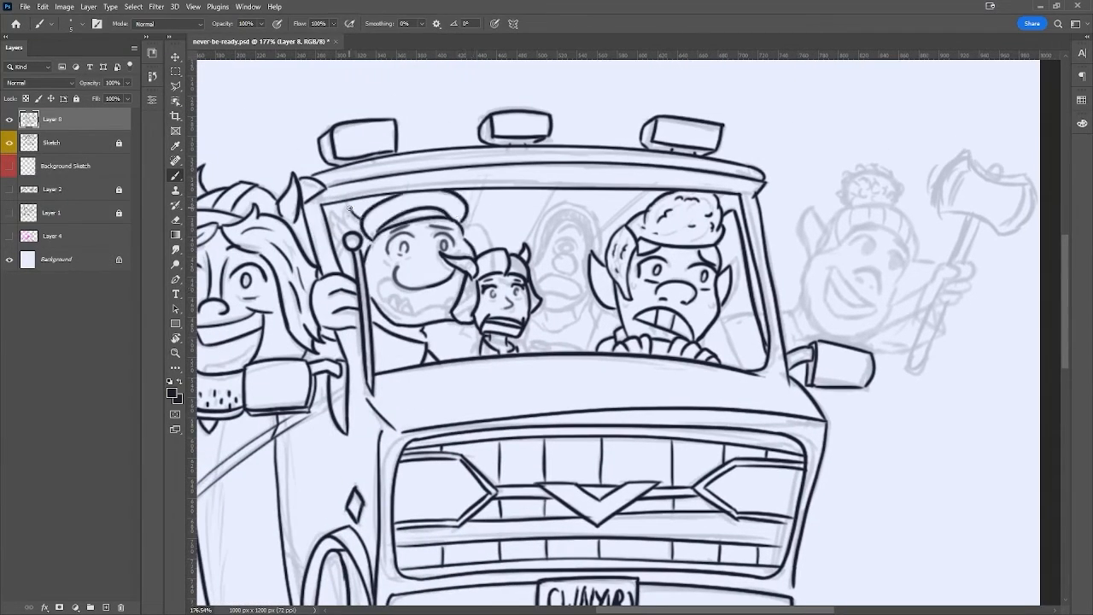
{"action": "left_click_drag", "start_coordinate": [547, 256], "coordinate": [555, 307]}
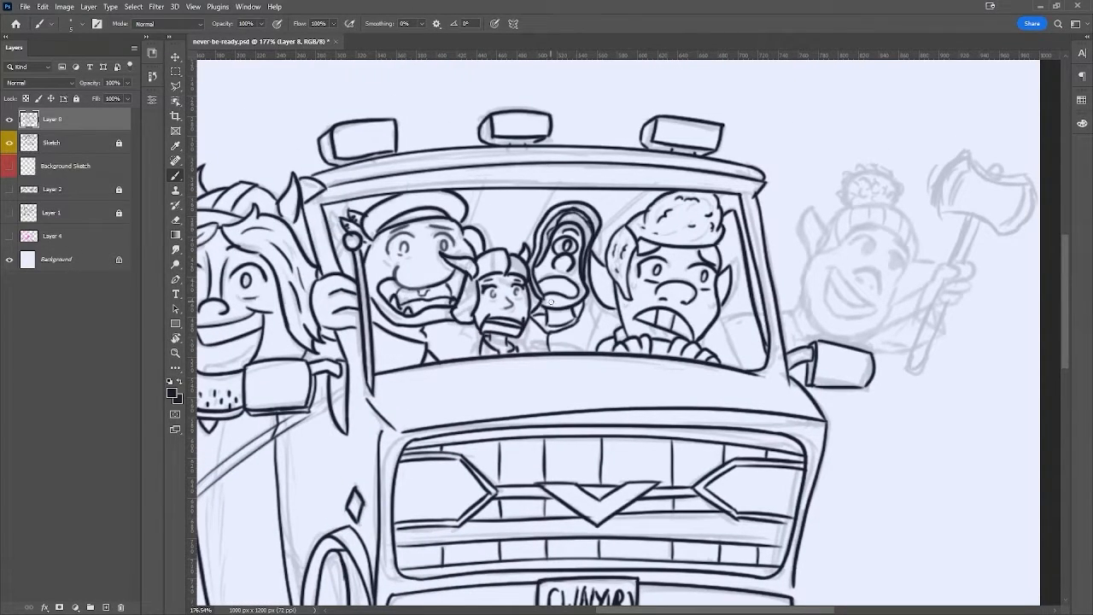
{"action": "scroll", "scroll_direction": "right", "scroll_amount": 3}
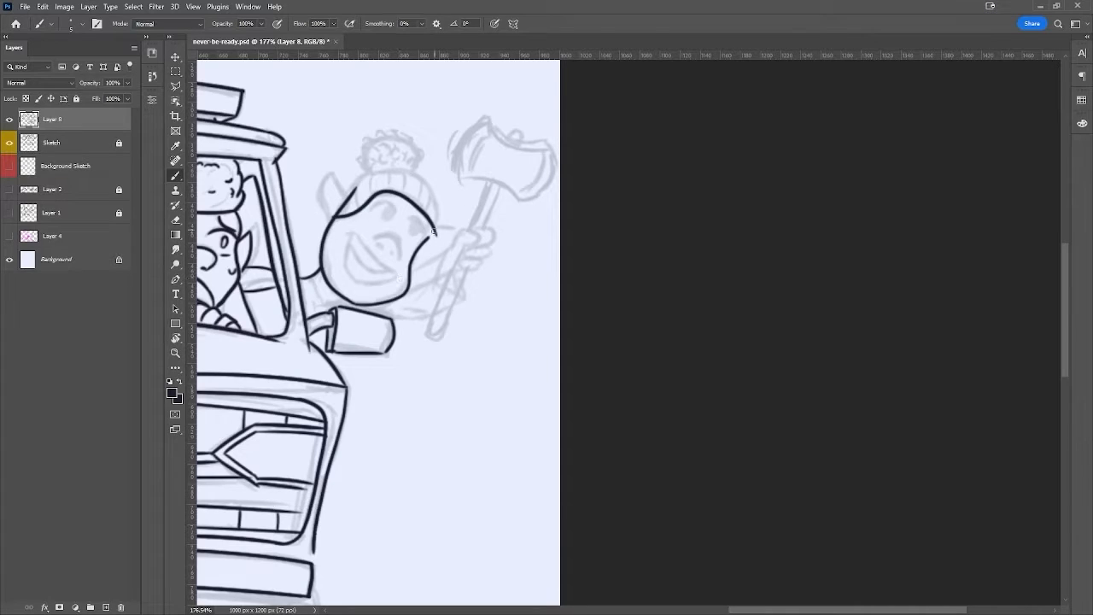